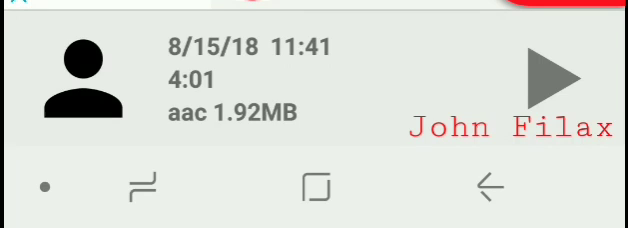
Open the playback bar for the 4:01 aac recorded call.
left_click(556, 78)
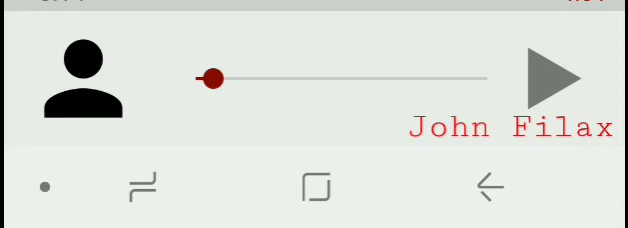
Start playback so the recording advances partway in from the start.
left_click(552, 78)
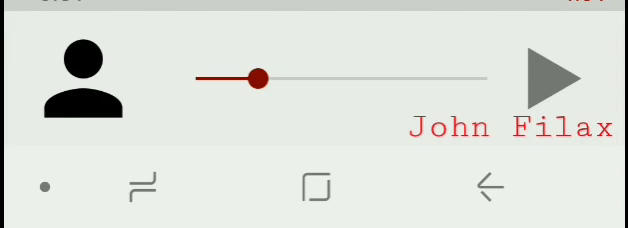
Resume playback through to the end of the 4:01 call, then stop it.
left_click(550, 76)
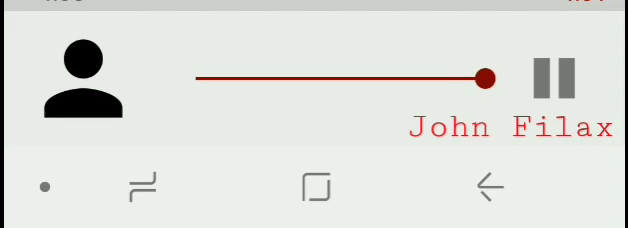
left_click(544, 76)
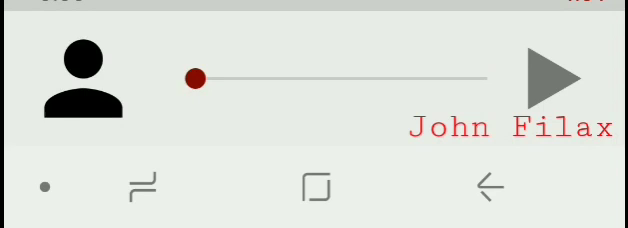